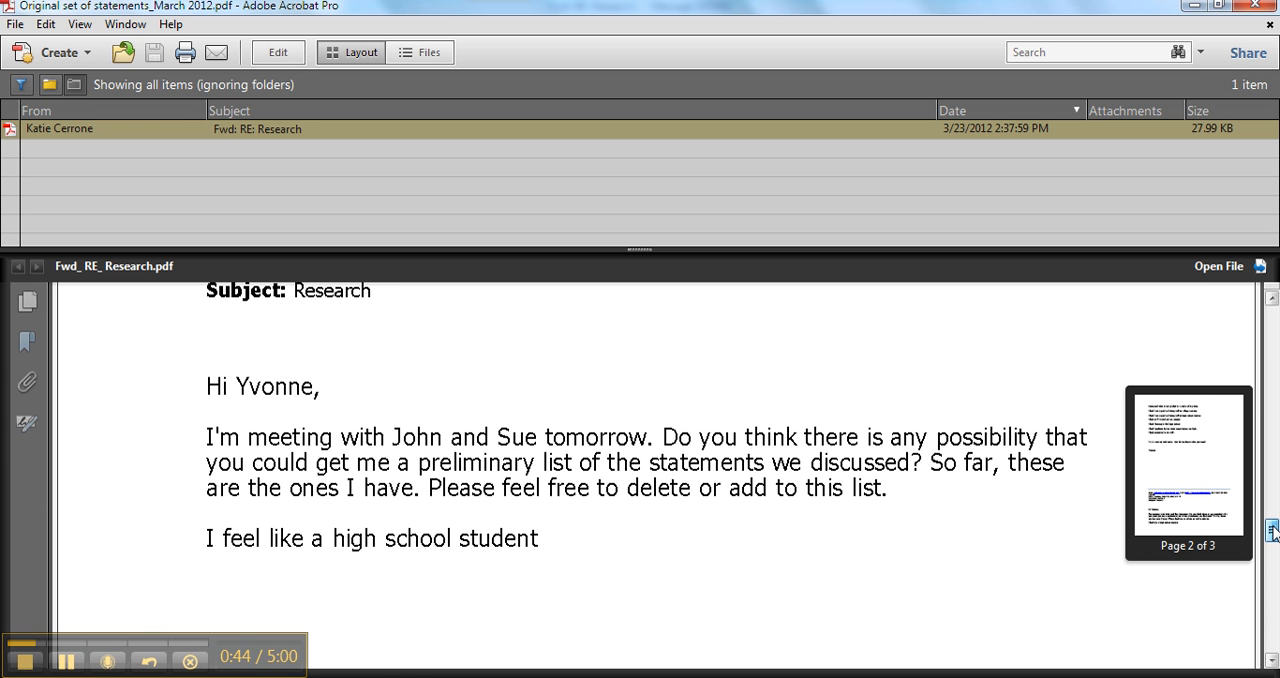
- Scroll down through pages 2 and 3 of the statements email, then back up to page 1
scroll(down, 3)
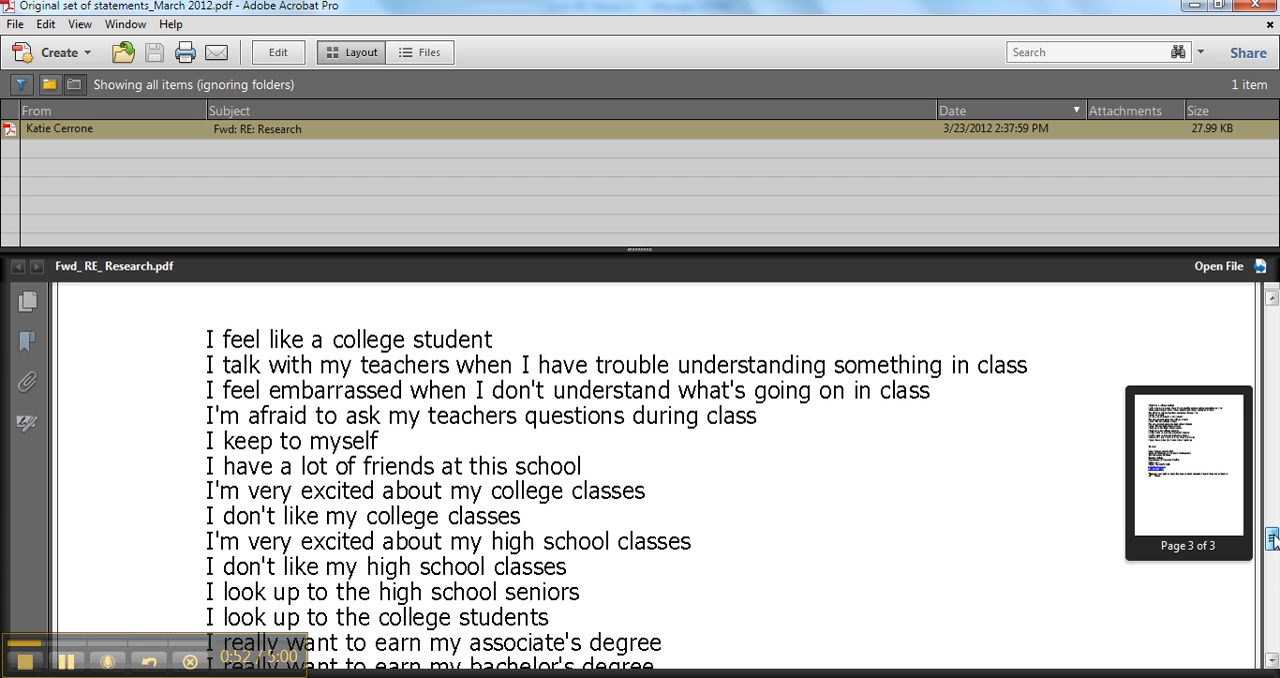
scroll(down, 3)
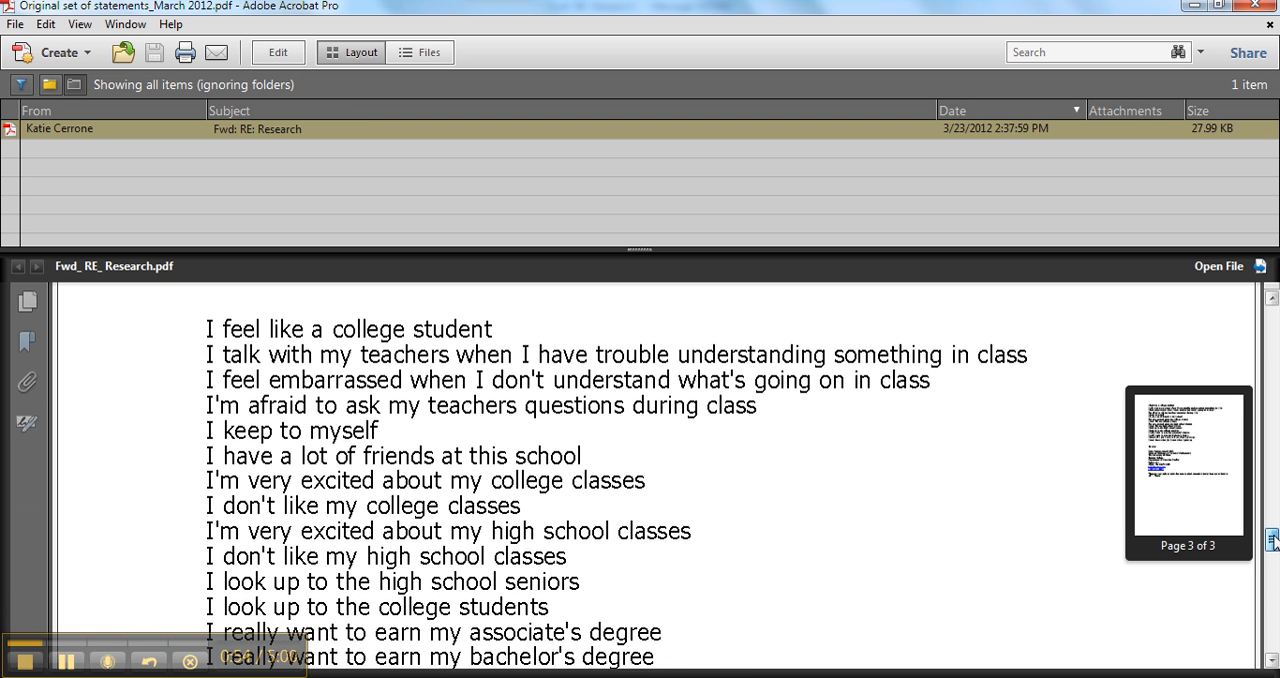
scroll(down, 3)
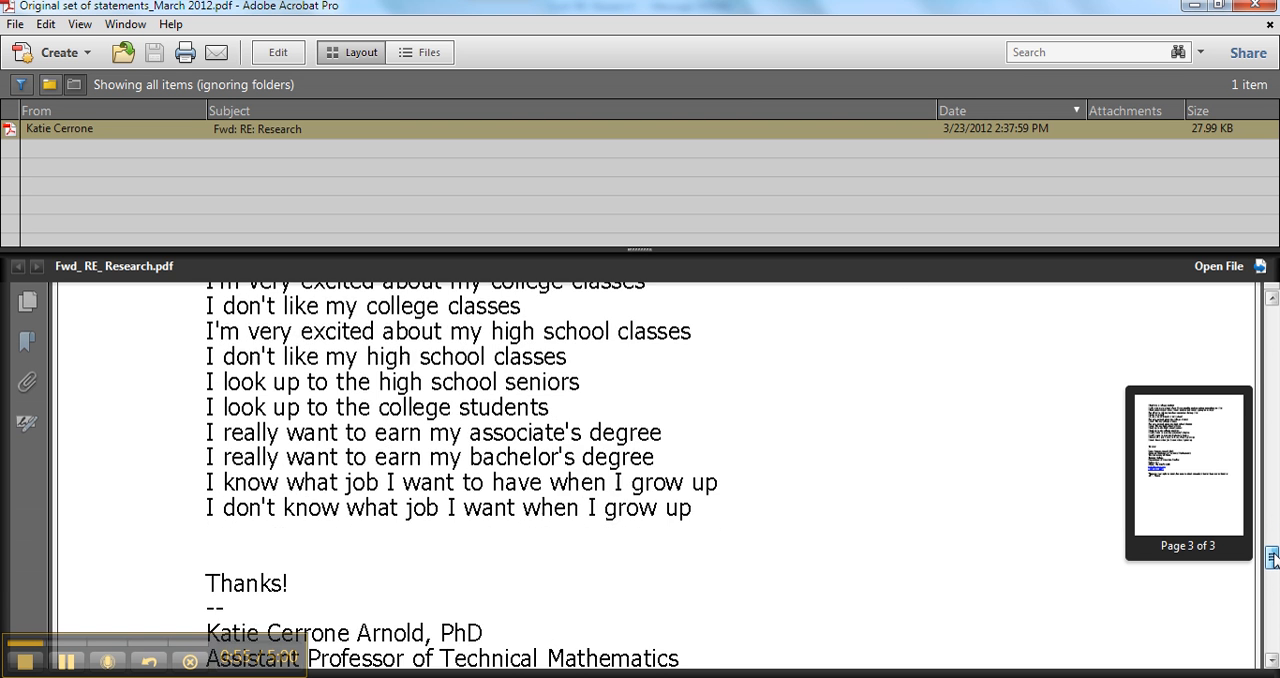
scroll(up, 3)
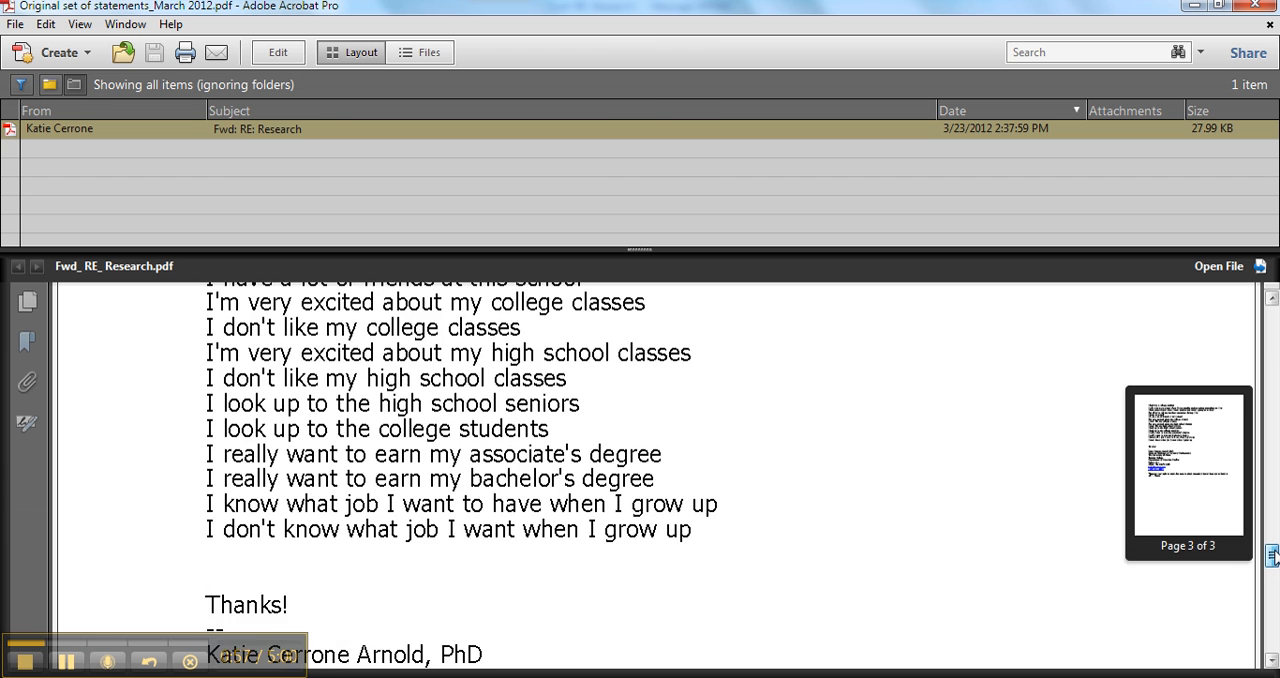
scroll(up, 3)
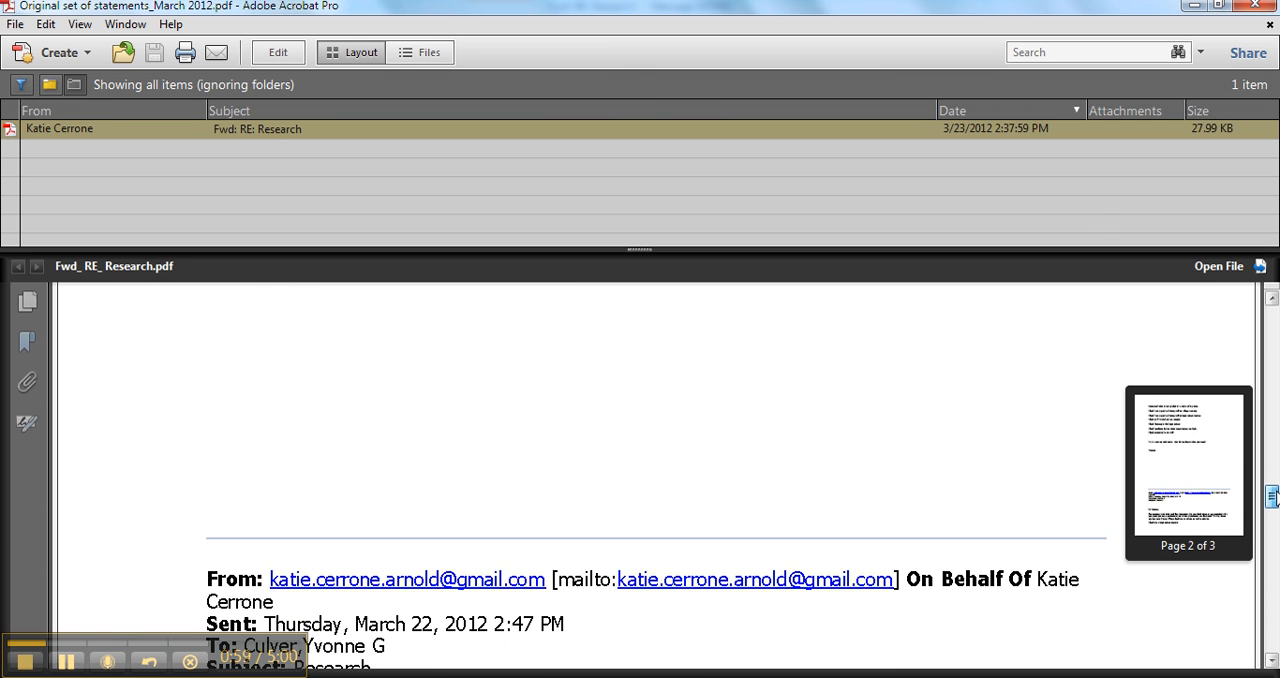
scroll(up, 3)
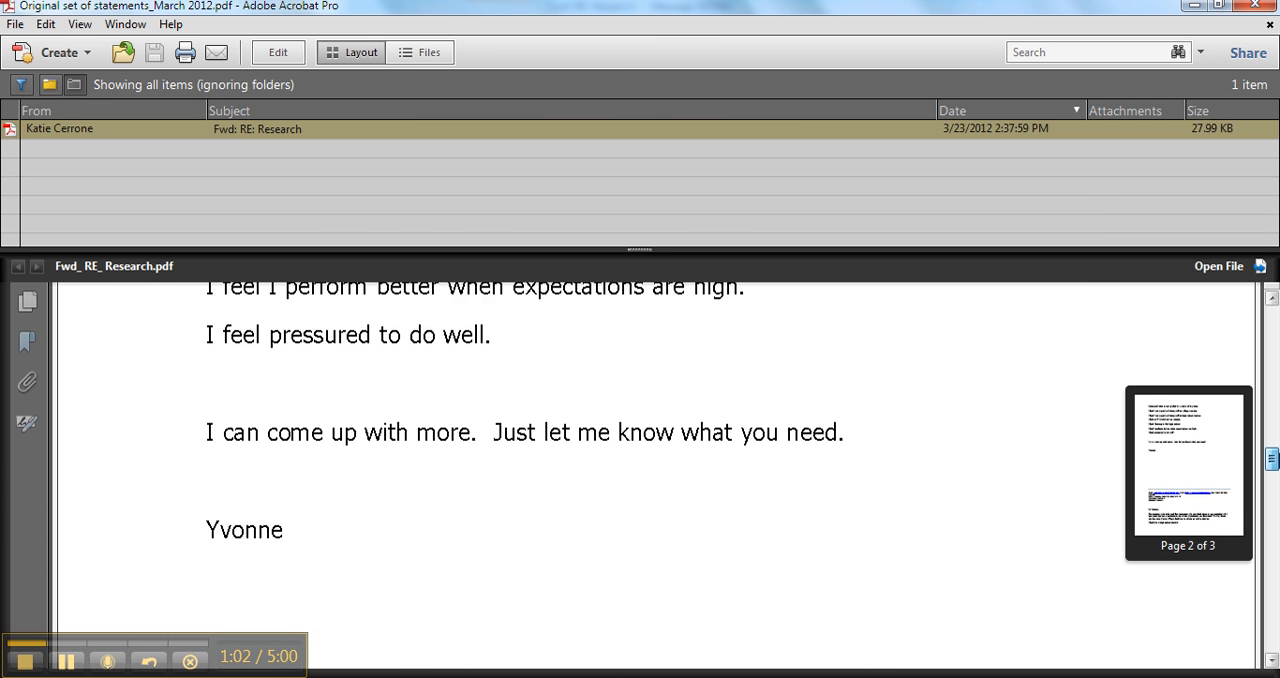
scroll(up, 3)
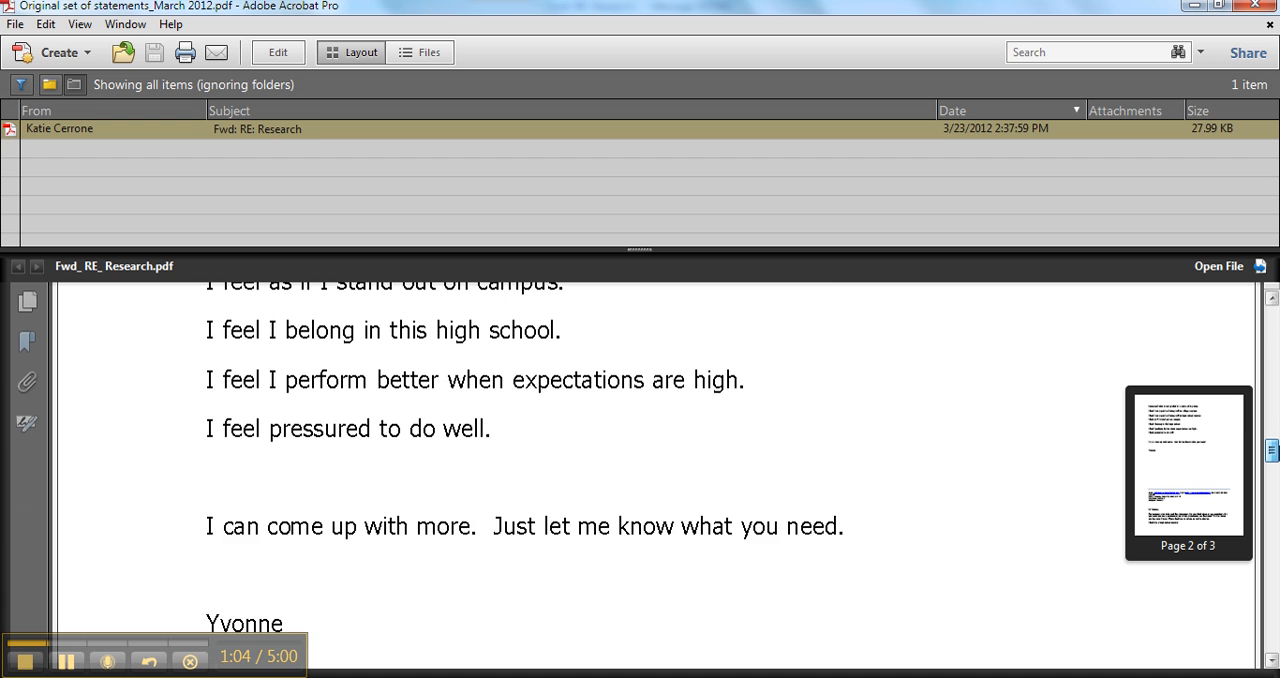
scroll(up, 3)
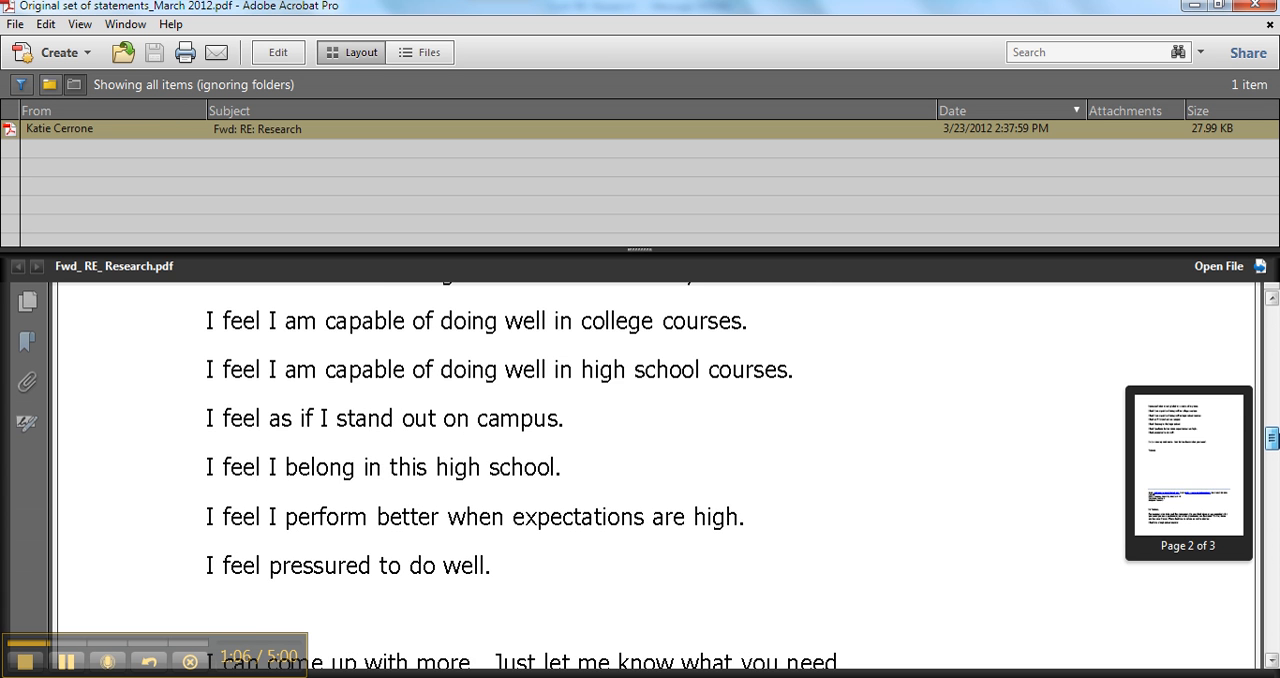
scroll(up, 3)
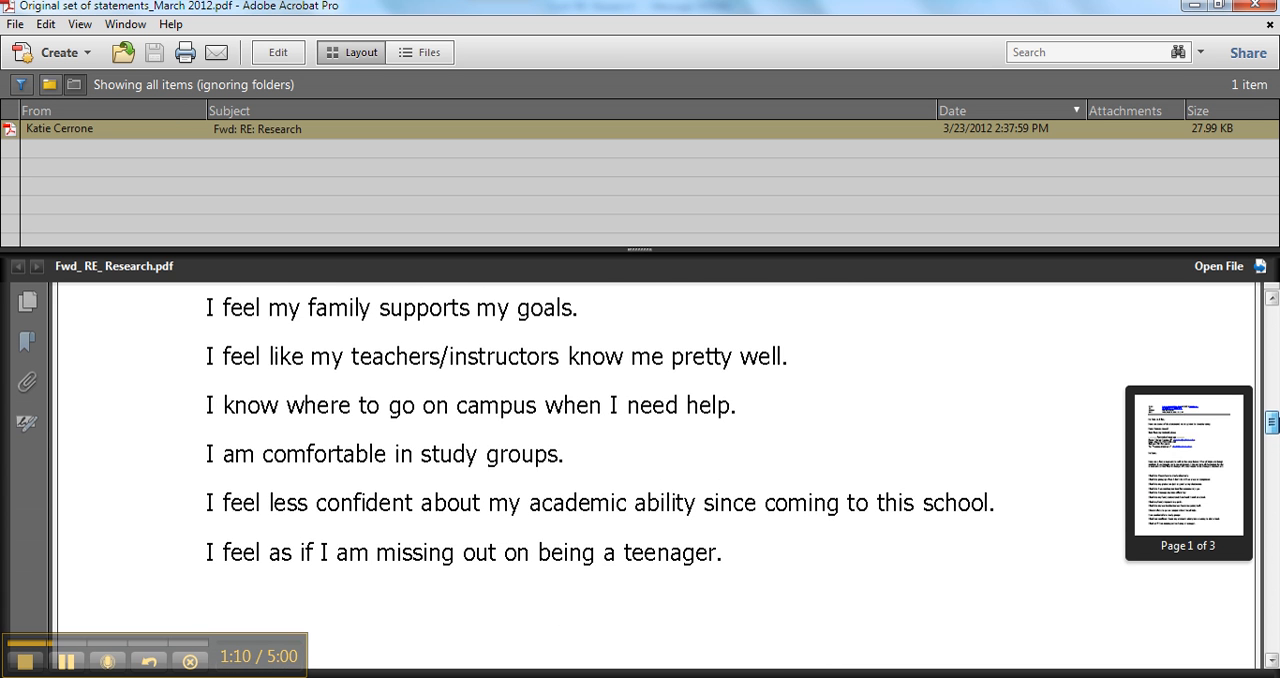
scroll(up, 3)
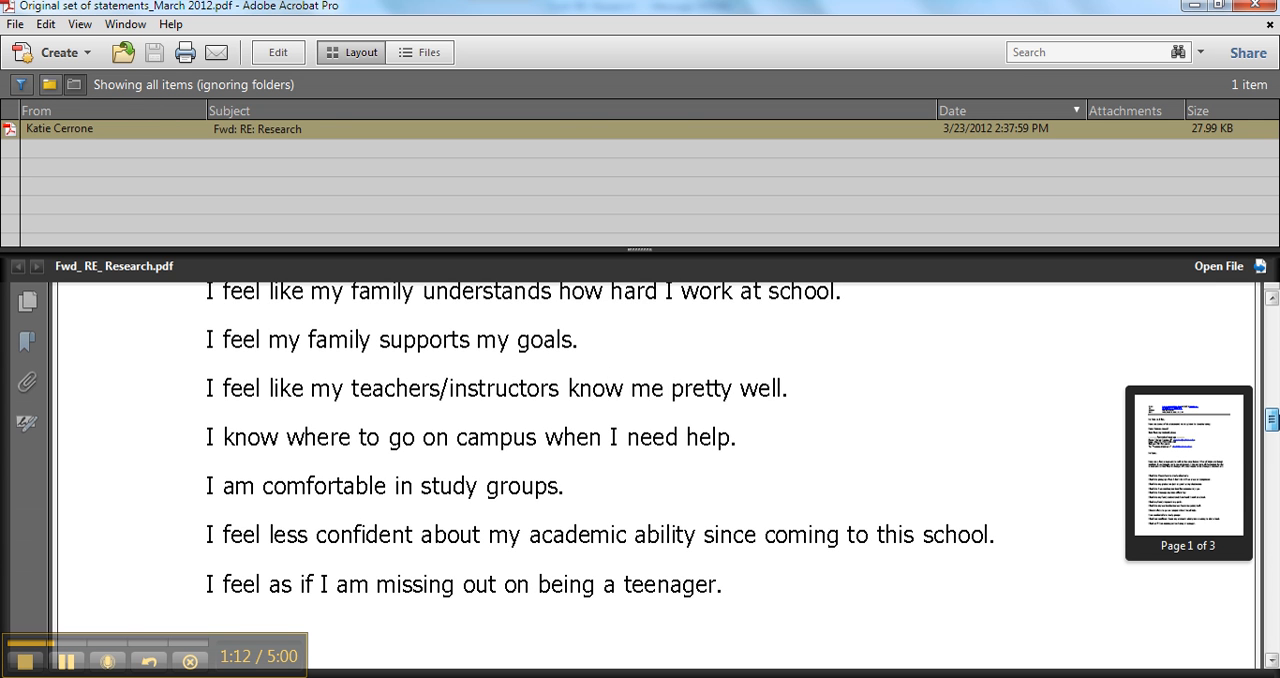
scroll(down, 3)
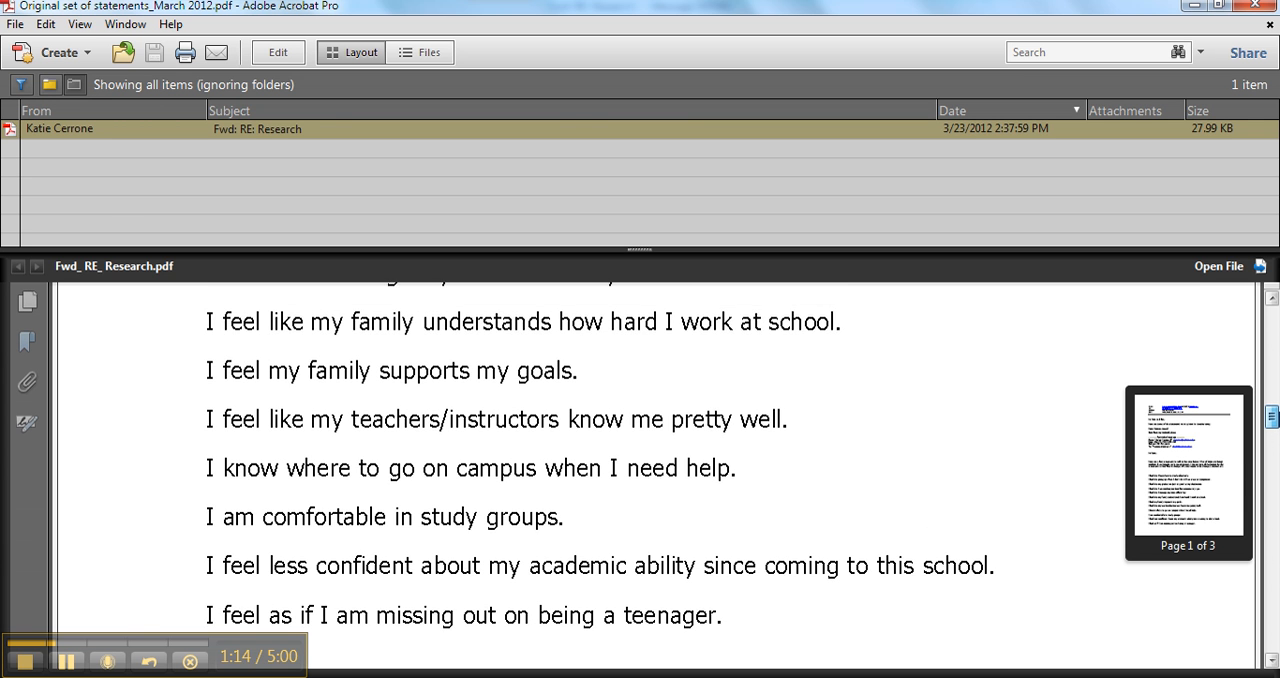
scroll(up, 3)
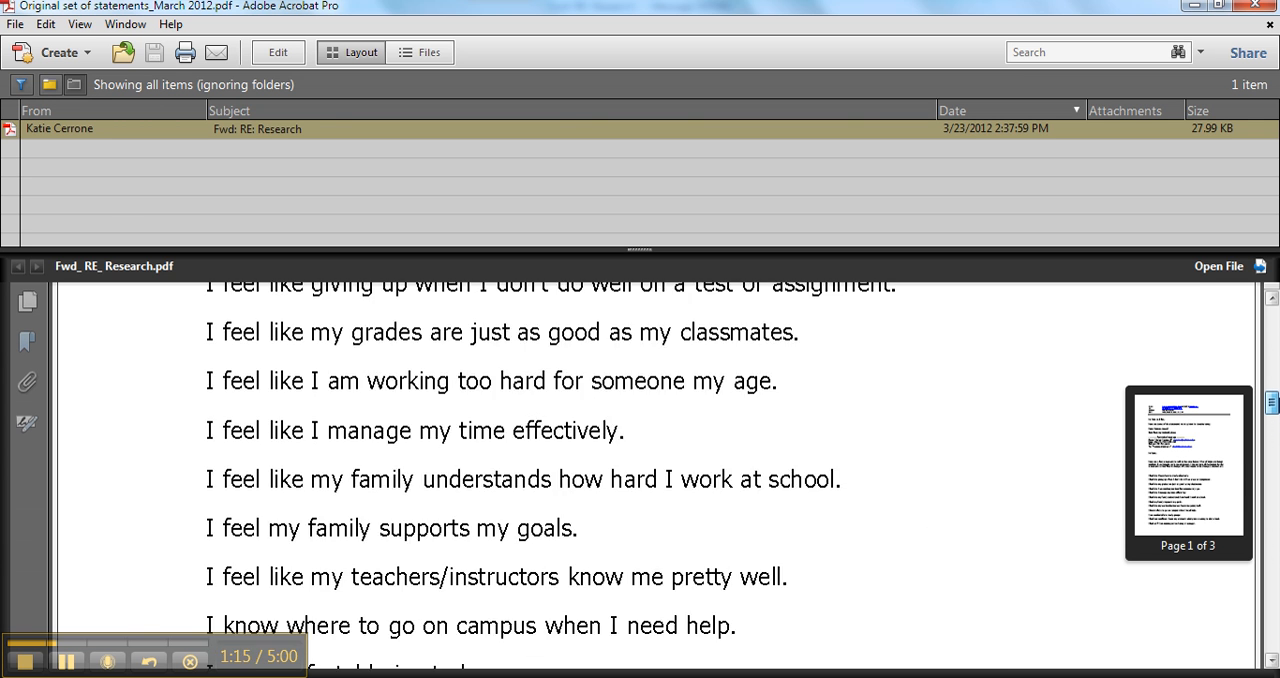
scroll(up, 3)
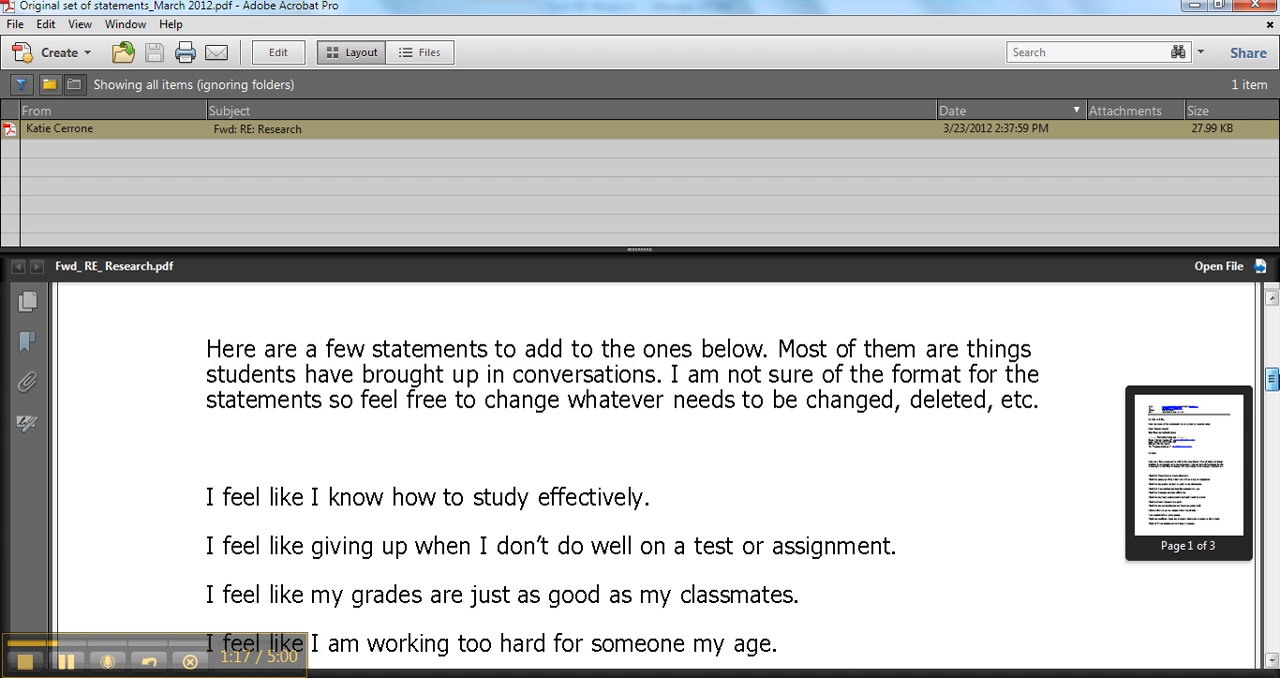
- Scroll to the email header at the top of page 1
scroll(up, 3)
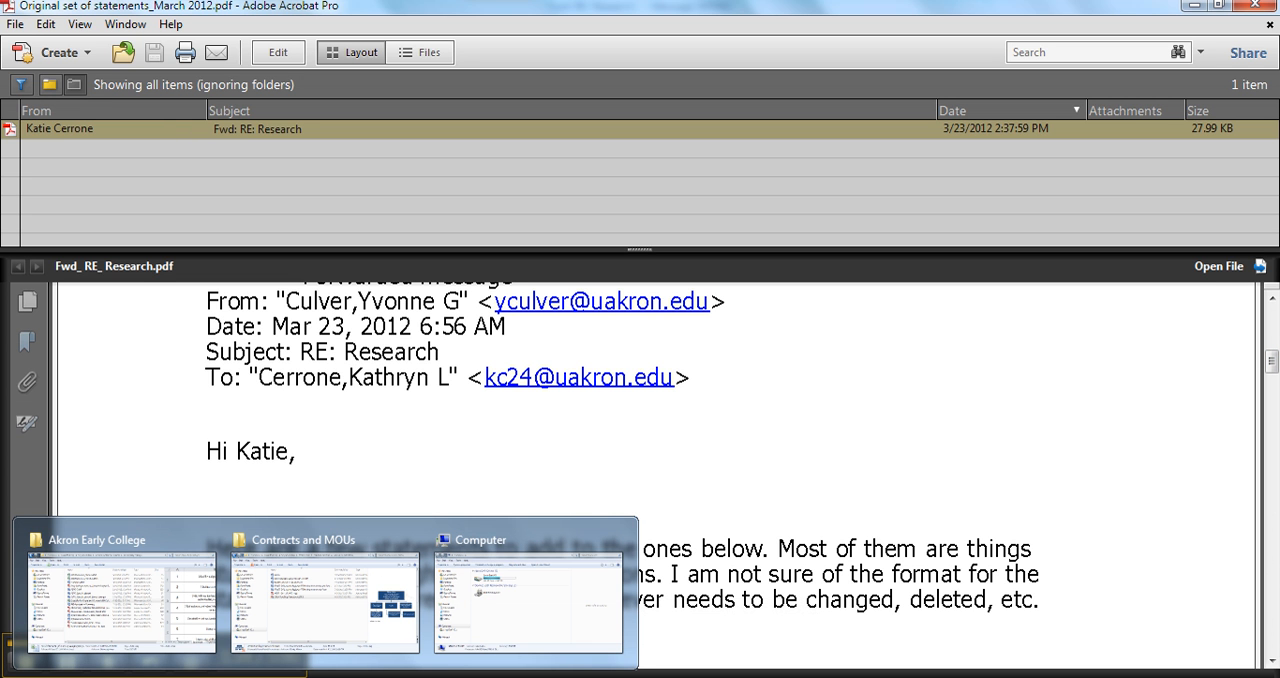
mouse_move(110, 610)
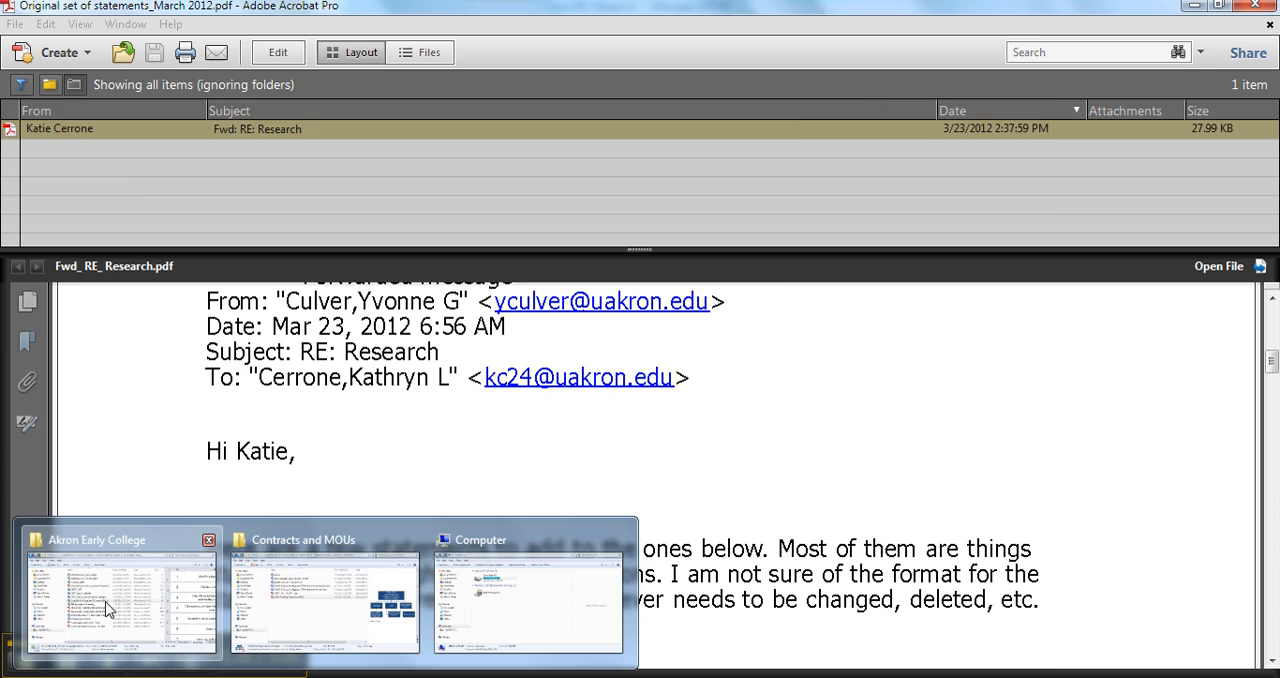
- Open the 'Excel file for Q grid and Q sample' workbook from the Akron Early College folder
click(120, 596)
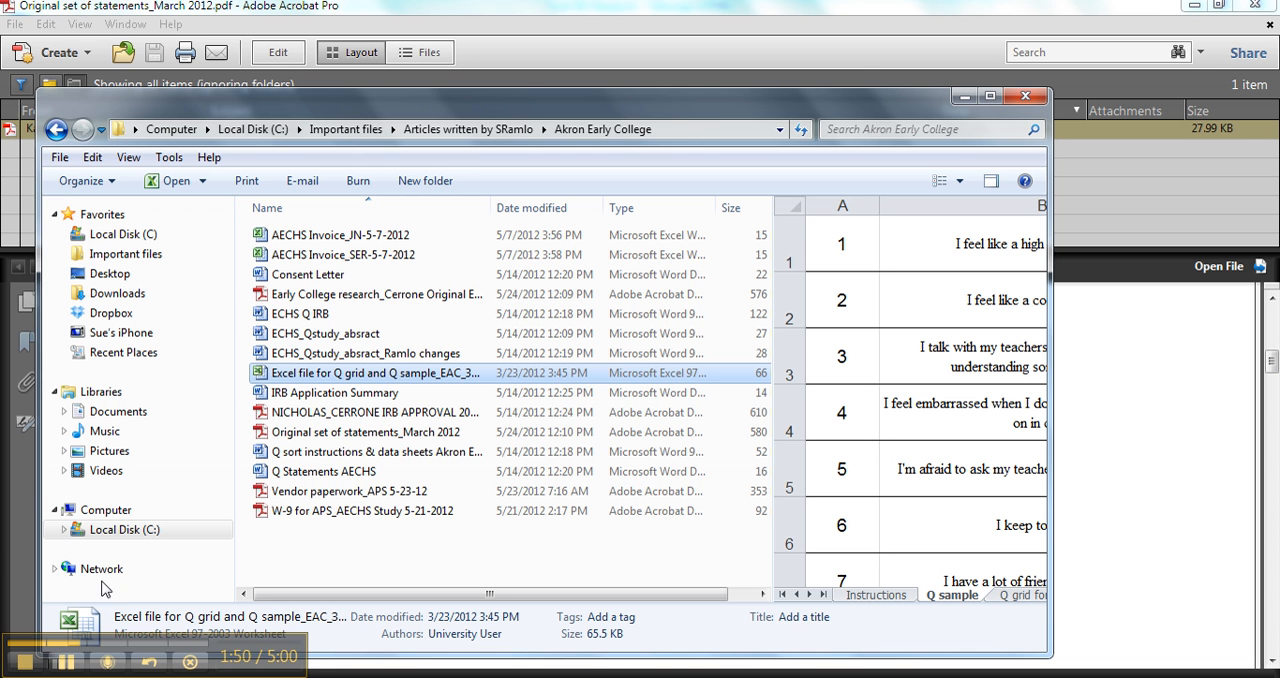
mouse_move(284, 382)
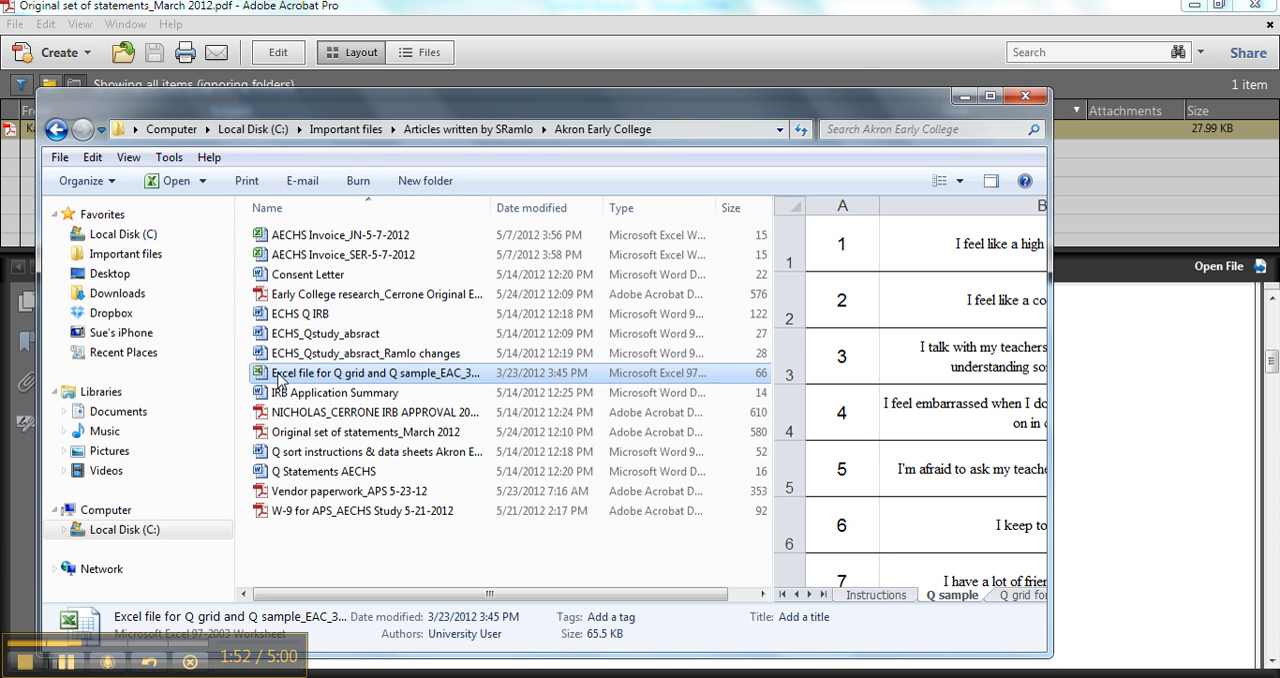
double_click(376, 372)
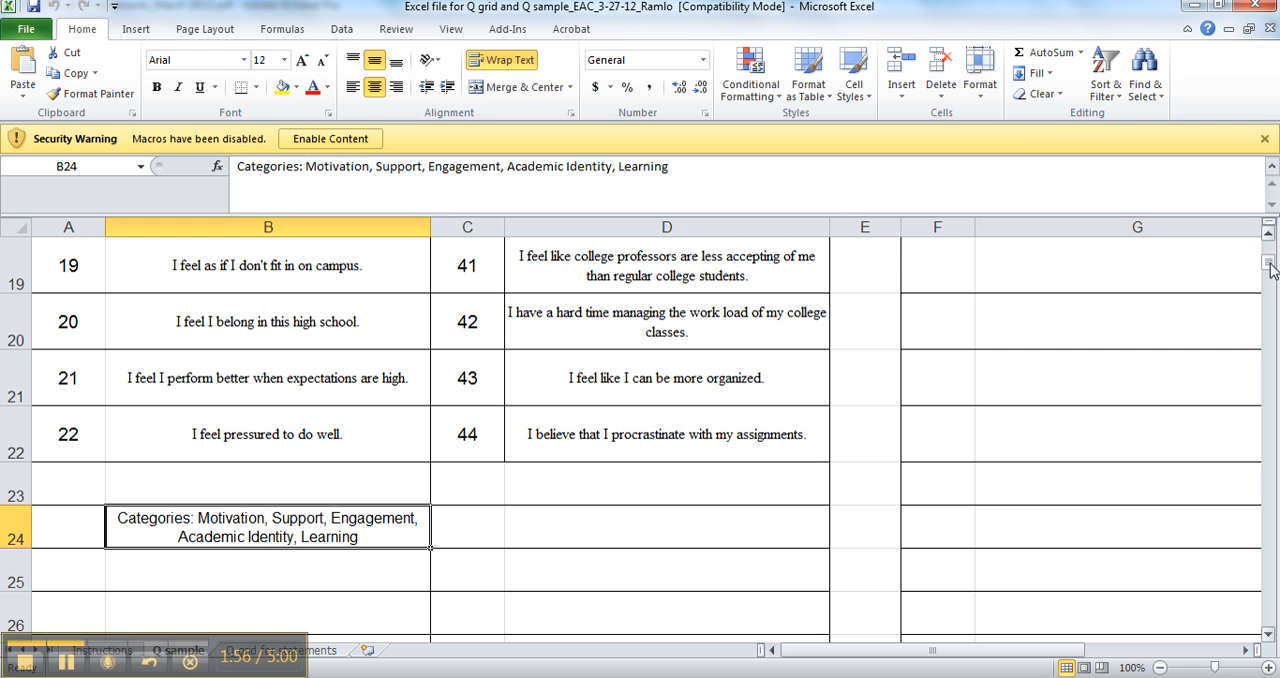
mouse_move(398, 468)
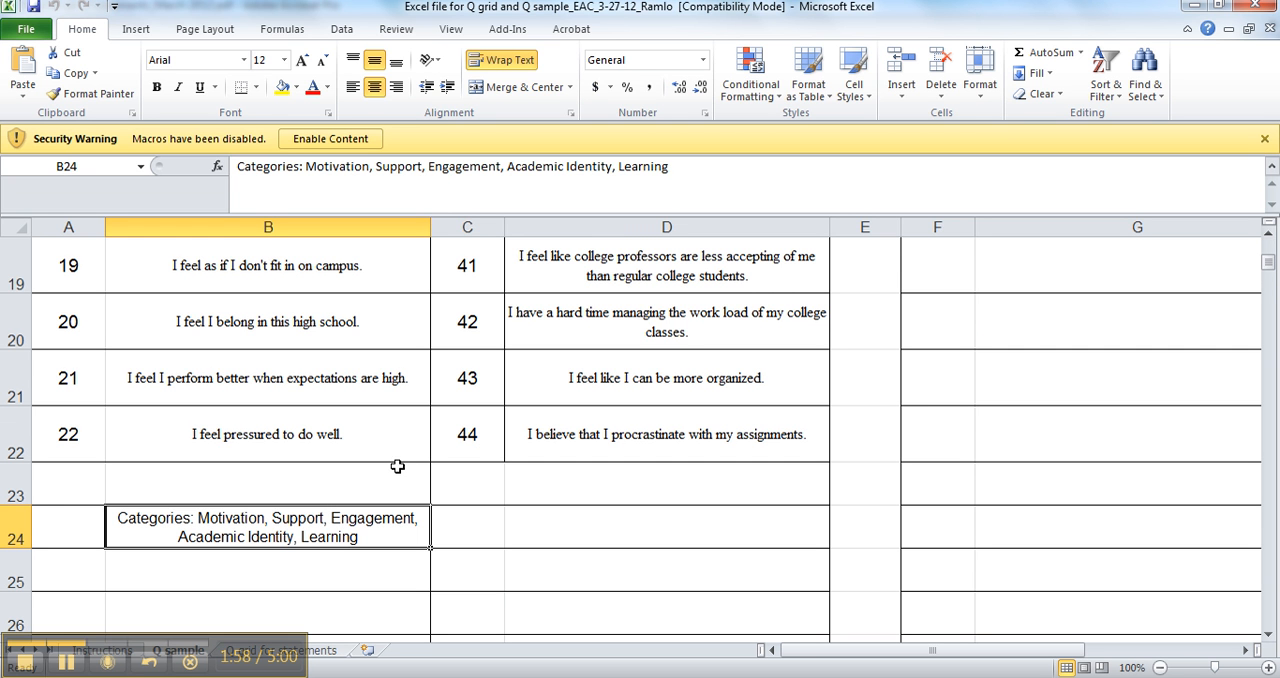
mouse_move(322, 552)
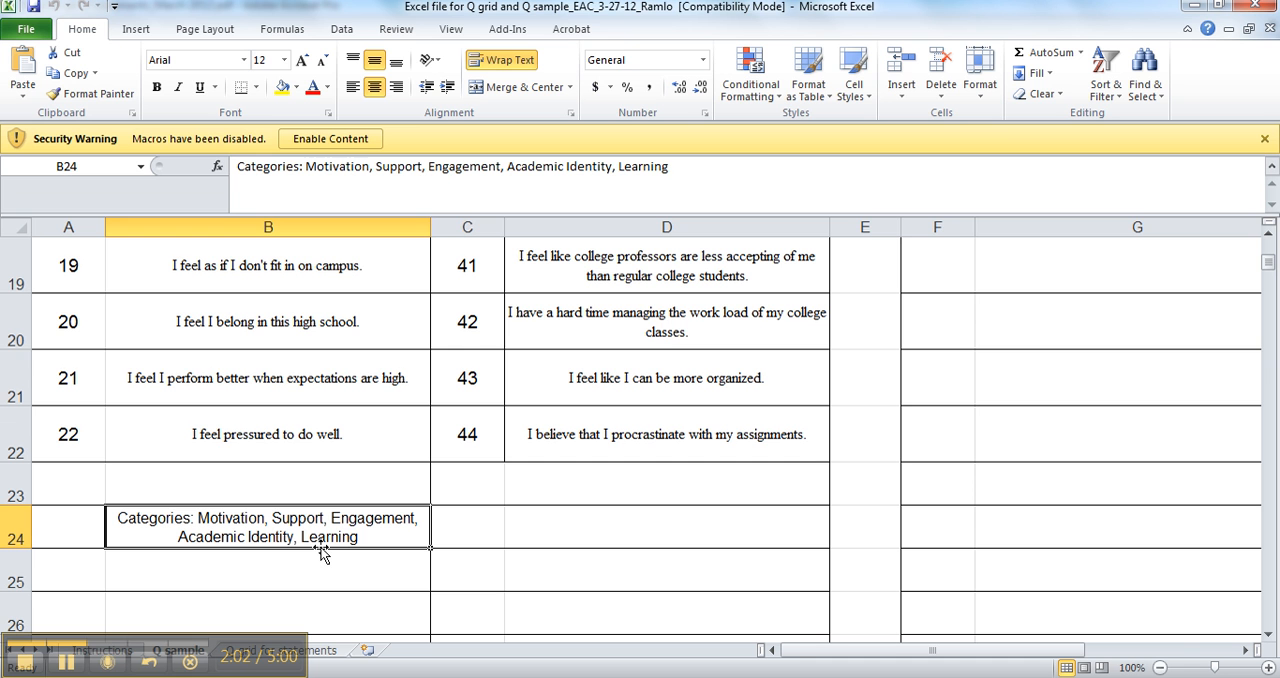
mouse_move(744, 500)
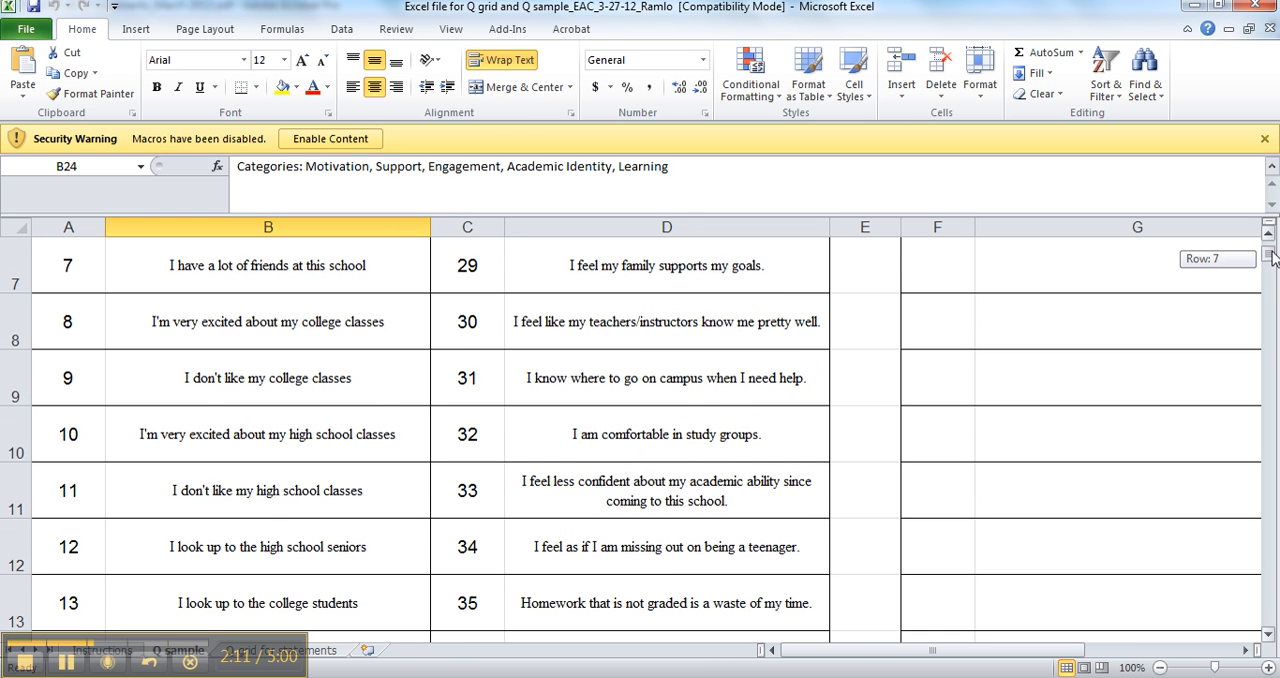
scroll(up, 3)
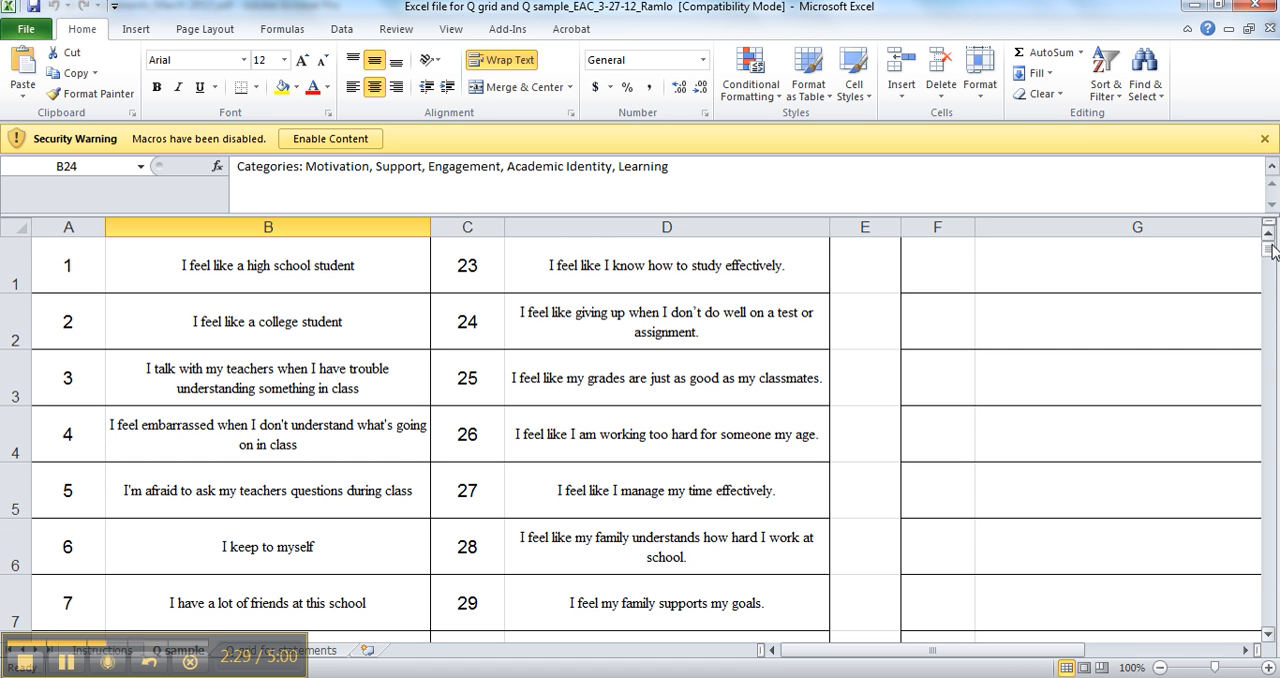
mouse_move(1256, 244)
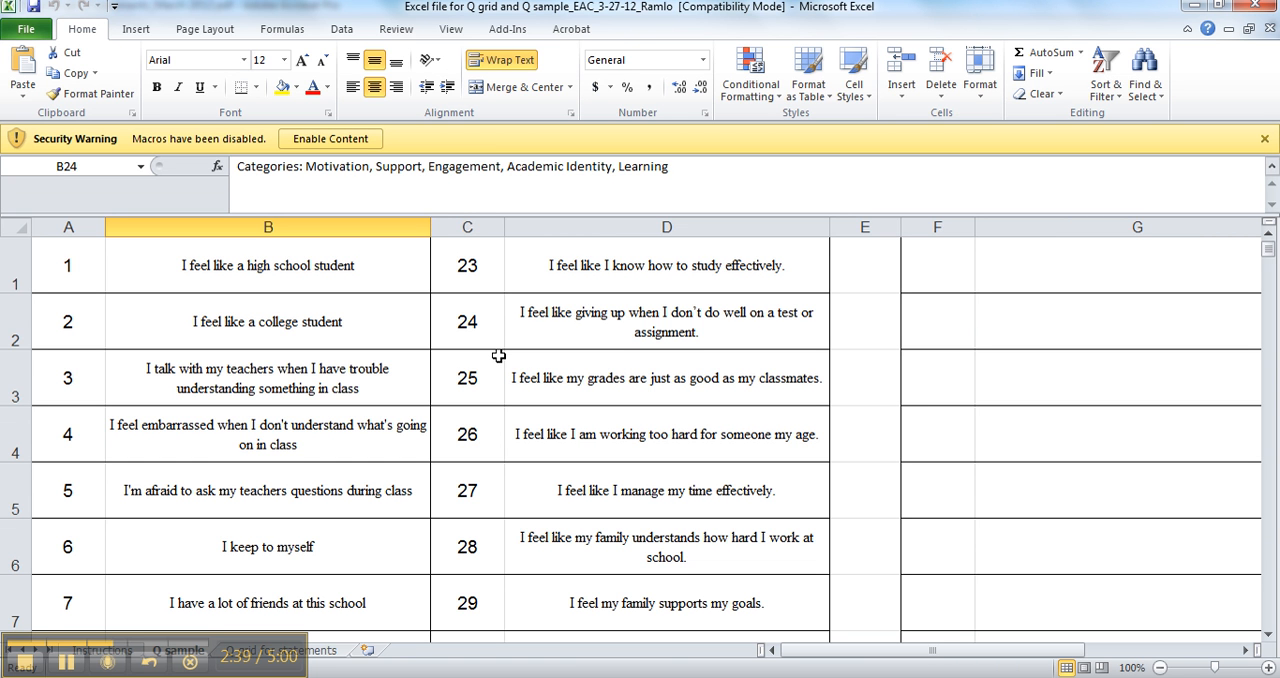
mouse_move(316, 504)
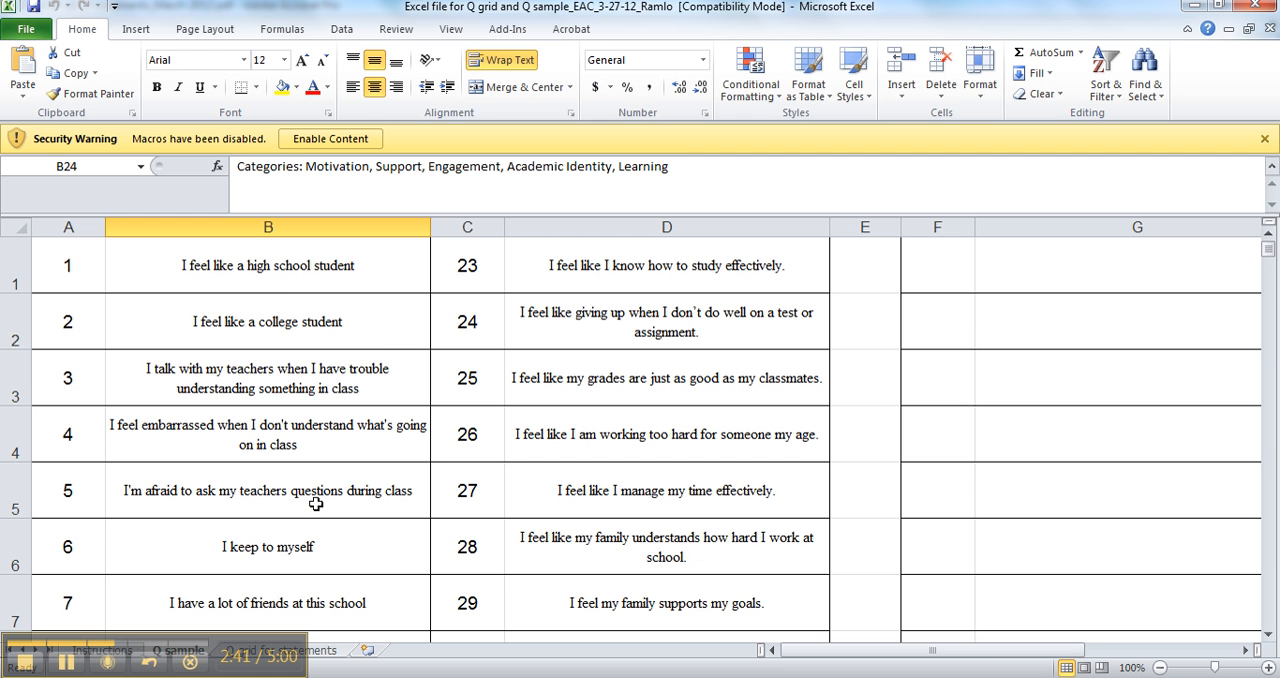
click(268, 264)
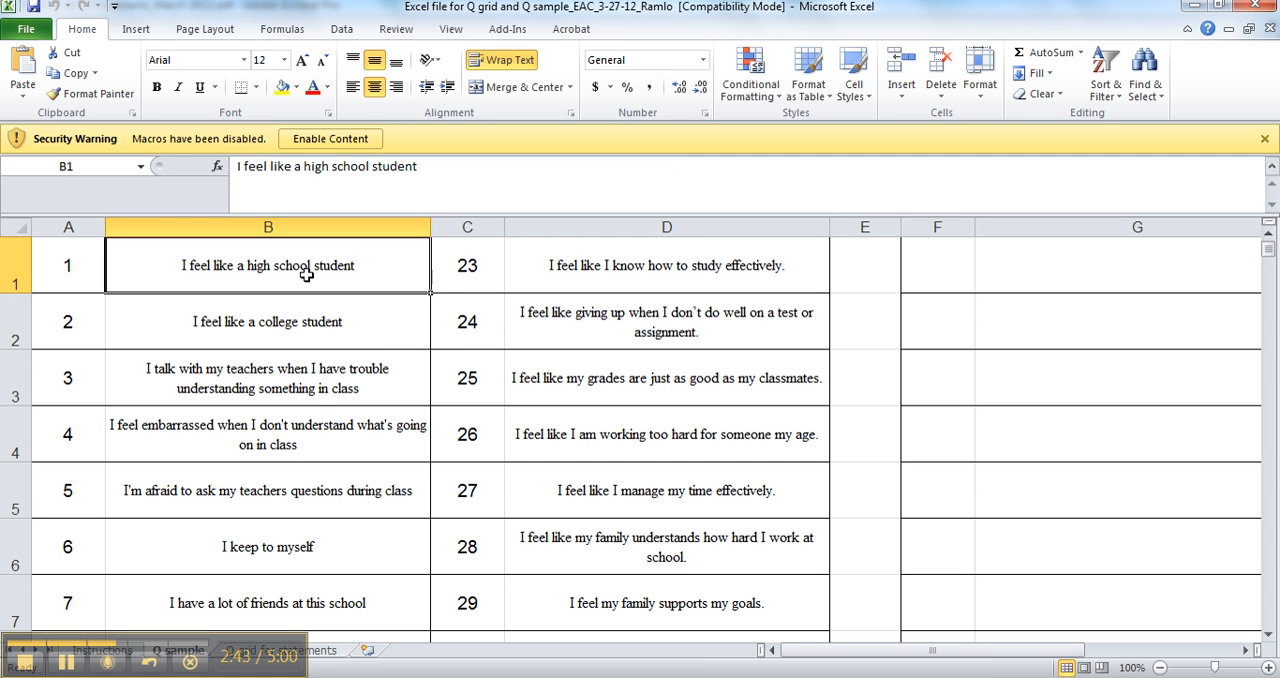
drag(268, 264, 268, 580)
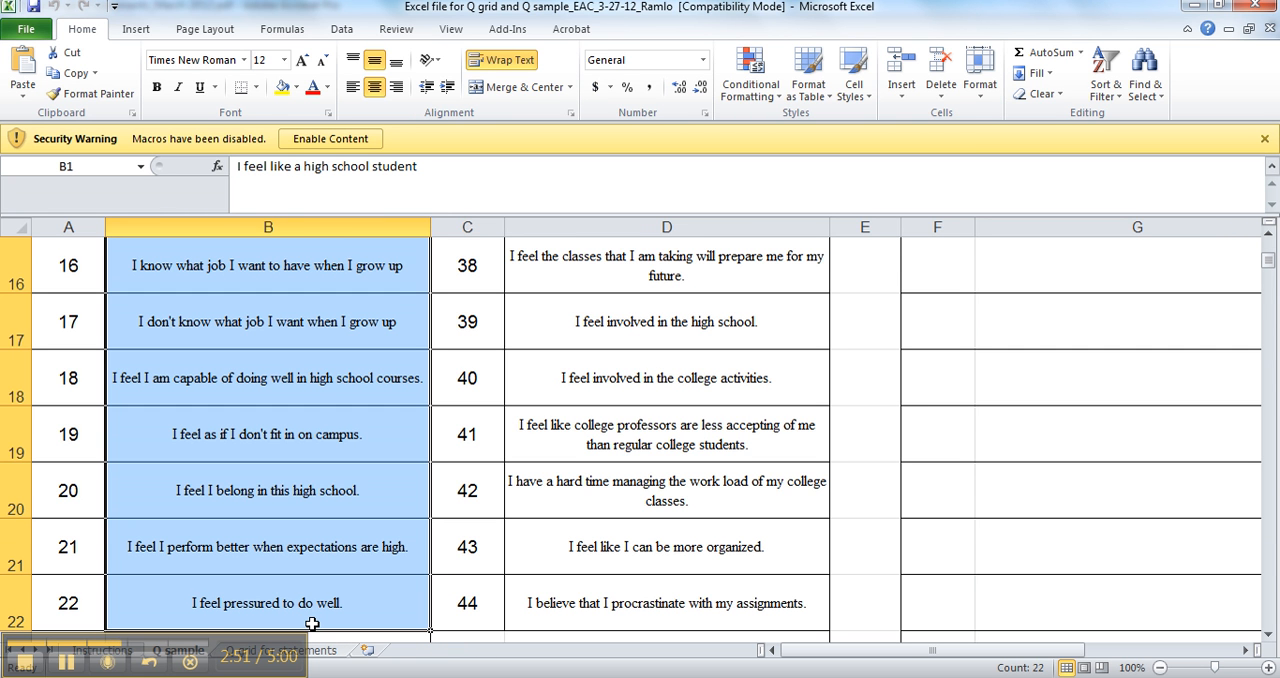
mouse_move(648, 450)
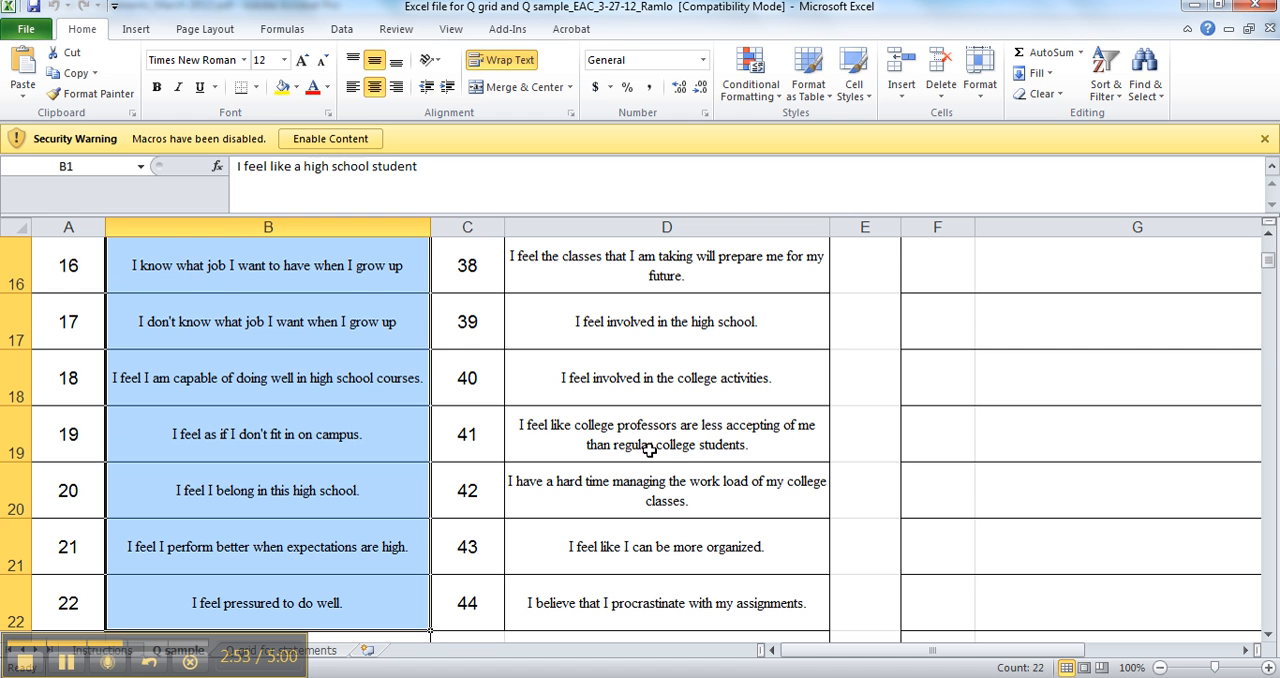
click(668, 376)
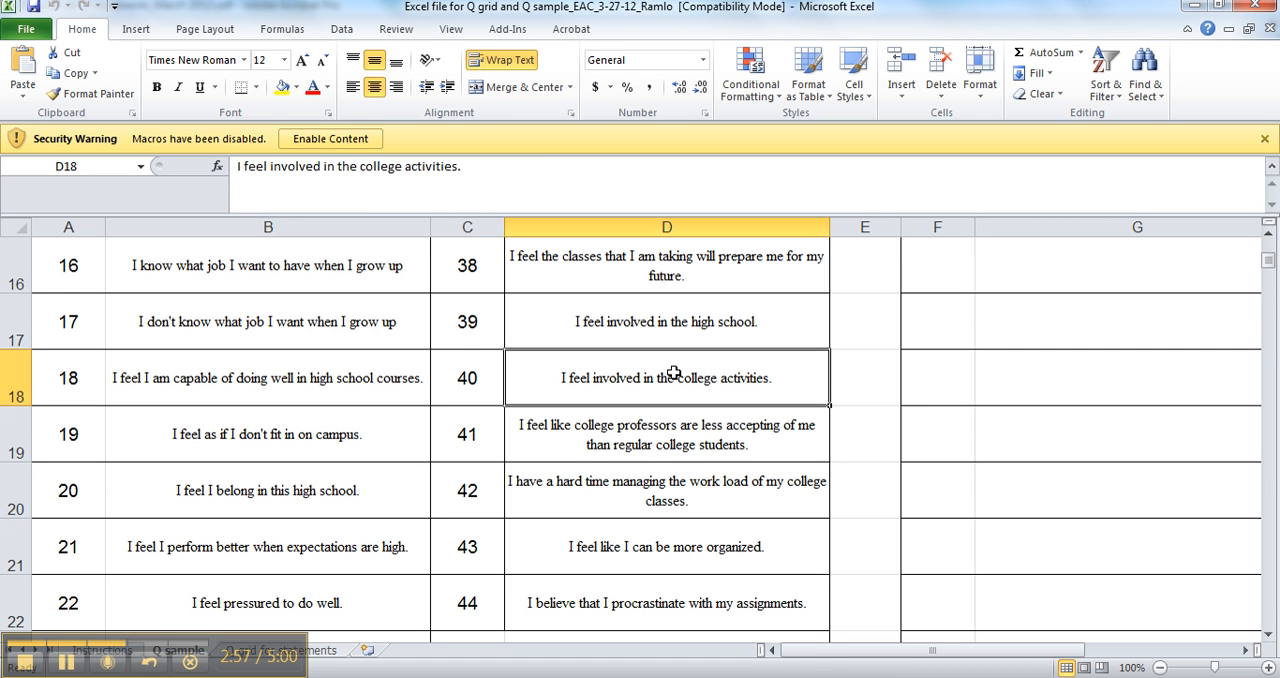
mouse_move(880, 360)
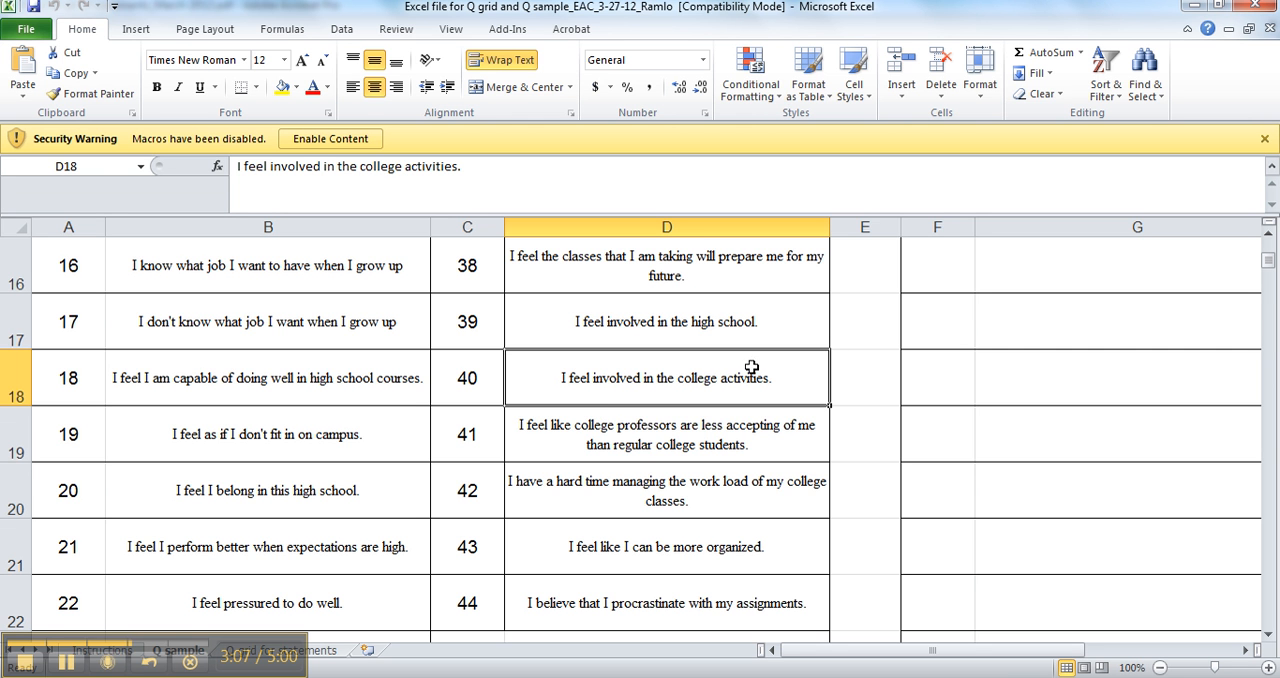
scroll(up, 3)
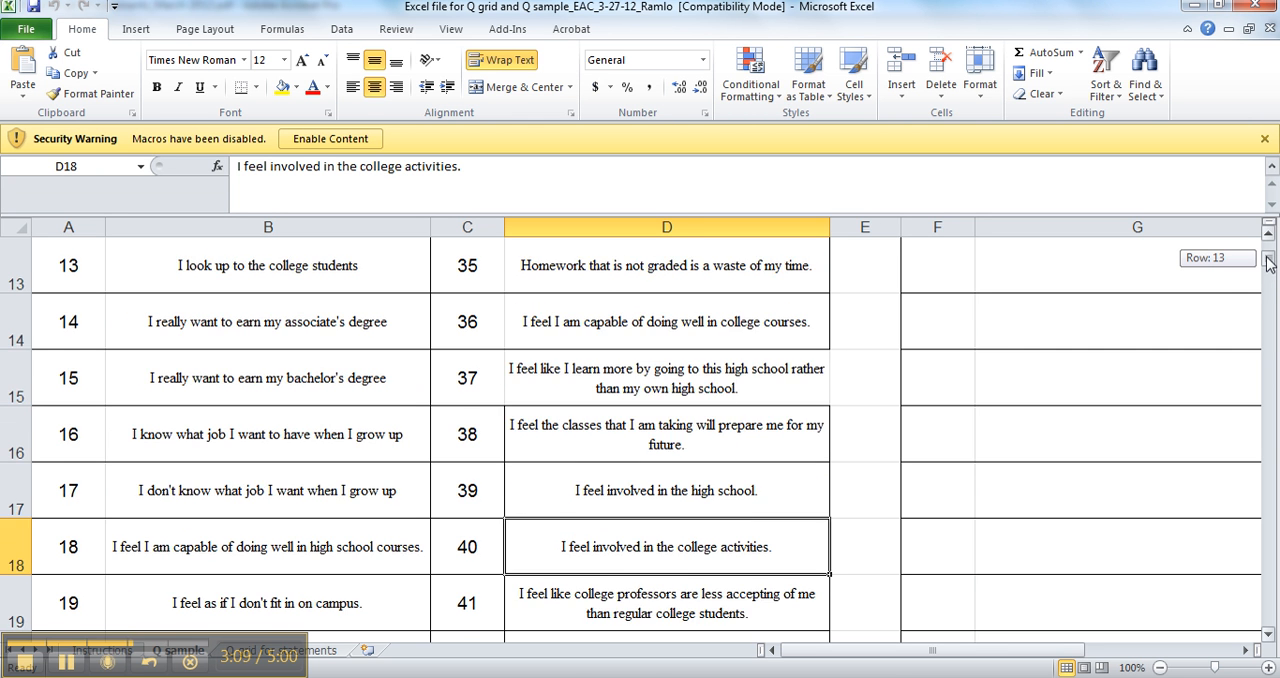
scroll(up, 3)
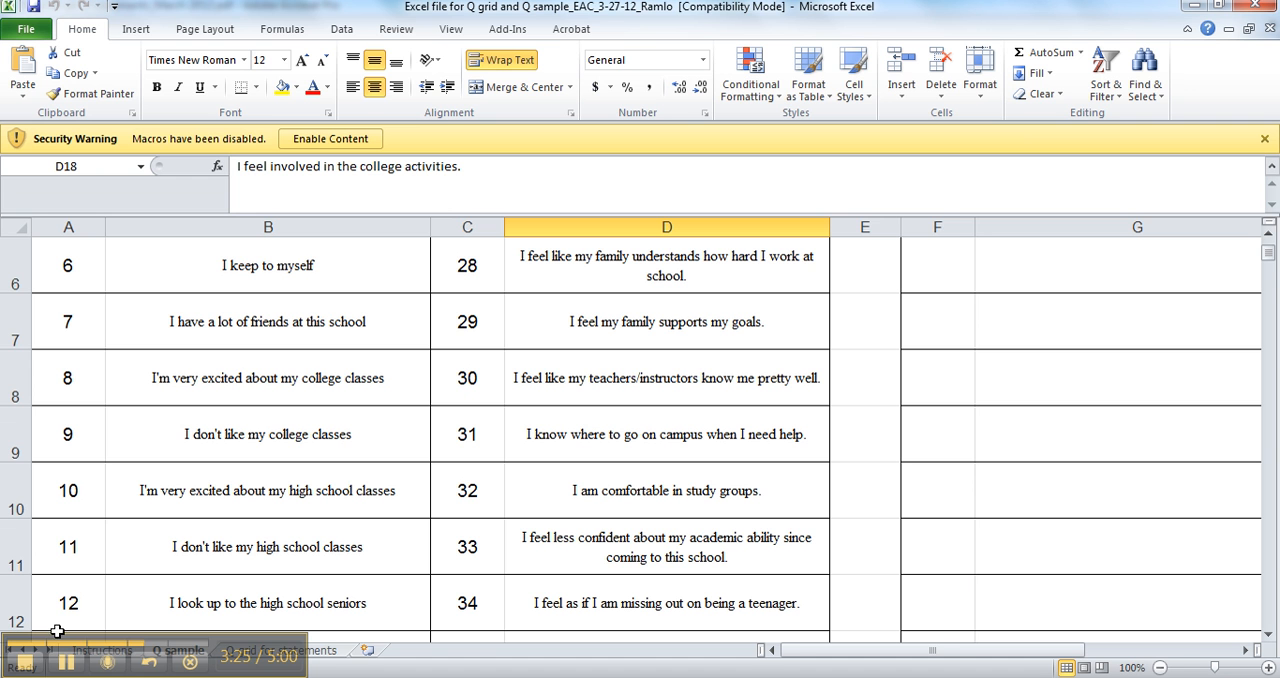
mouse_move(58, 640)
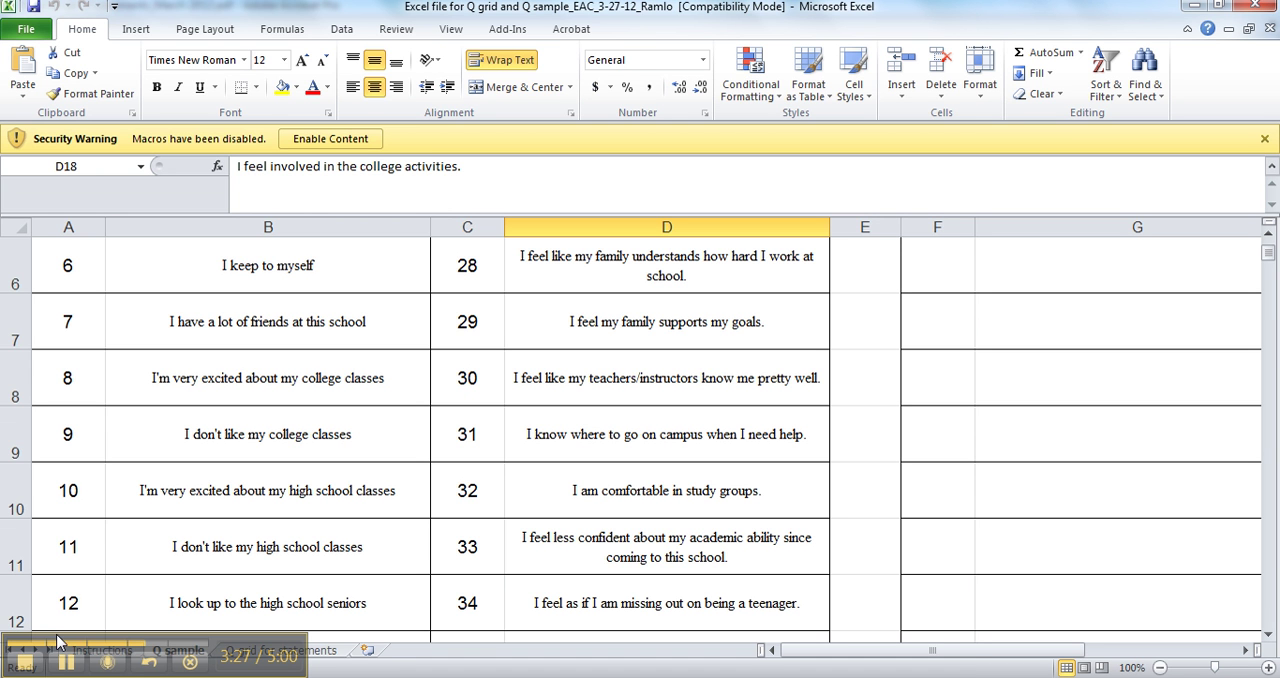